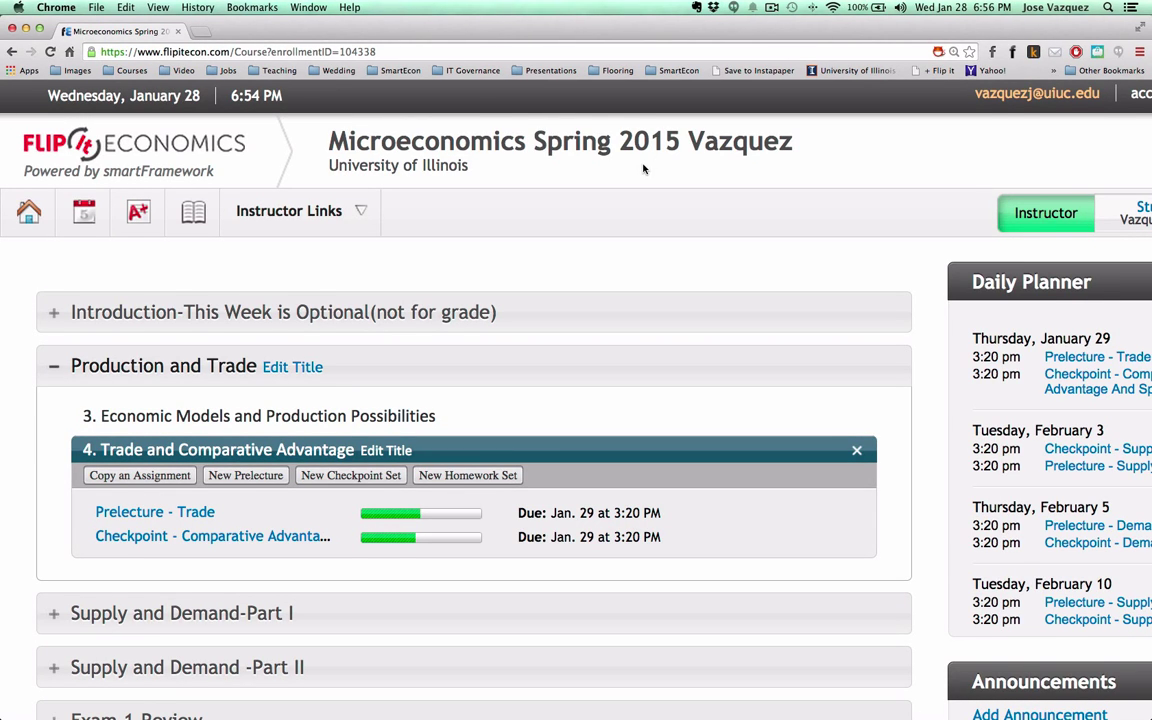
pyautogui.moveTo(624, 180)
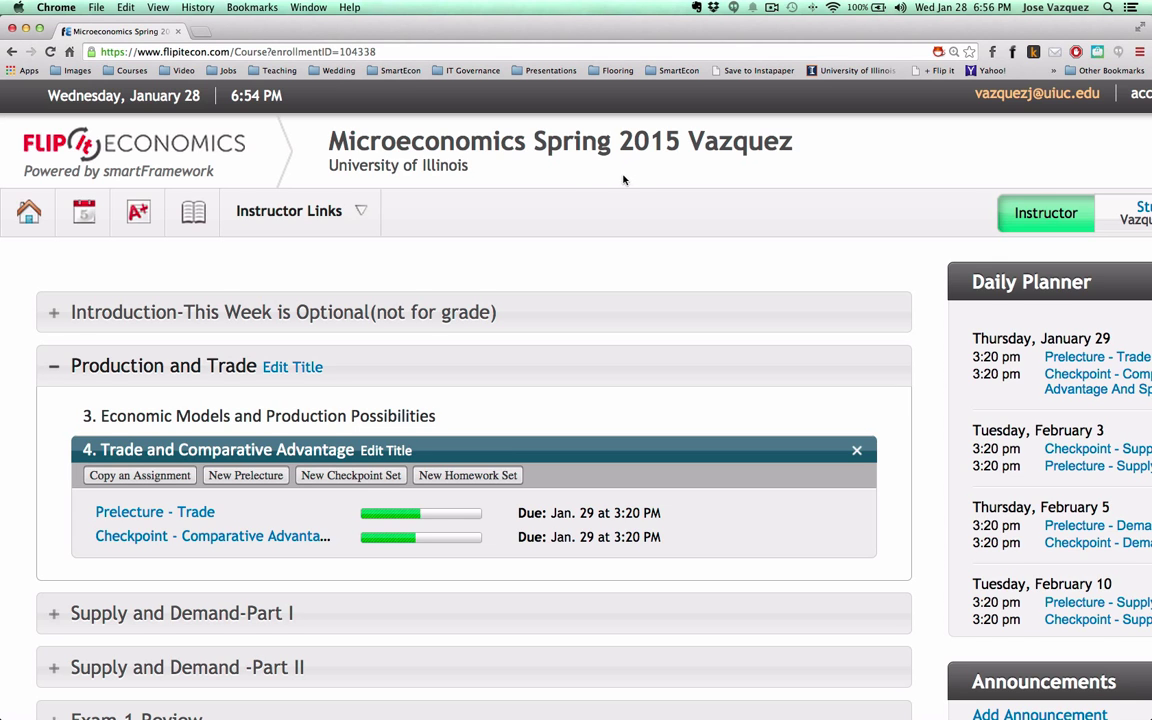
pyautogui.moveTo(392, 290)
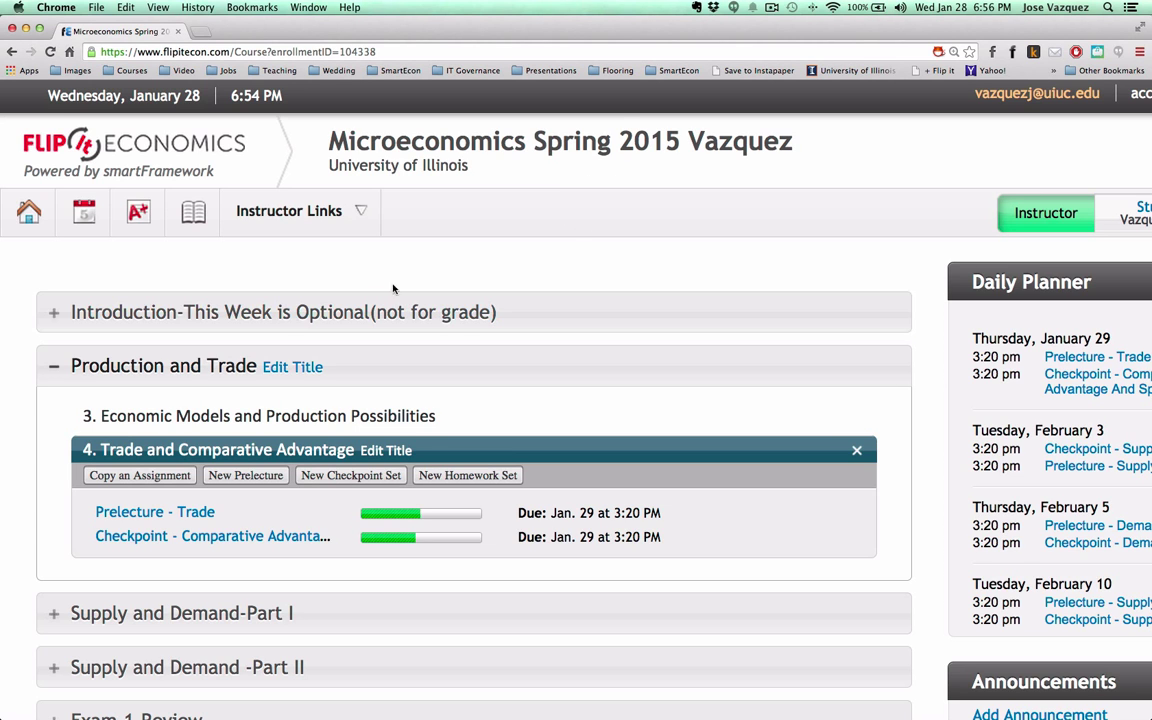
# Step: Expand the Instructor Links menu on the Microeconomics Spring 2015 course home page
pyautogui.click(300, 212)
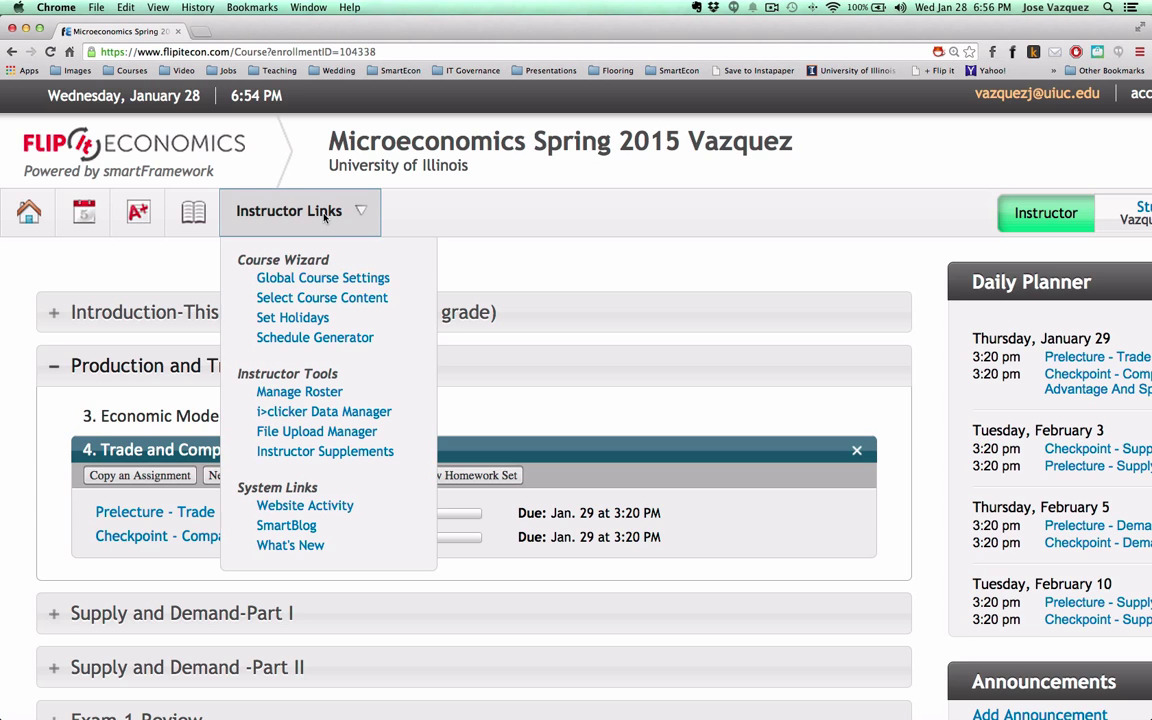
pyautogui.moveTo(324, 412)
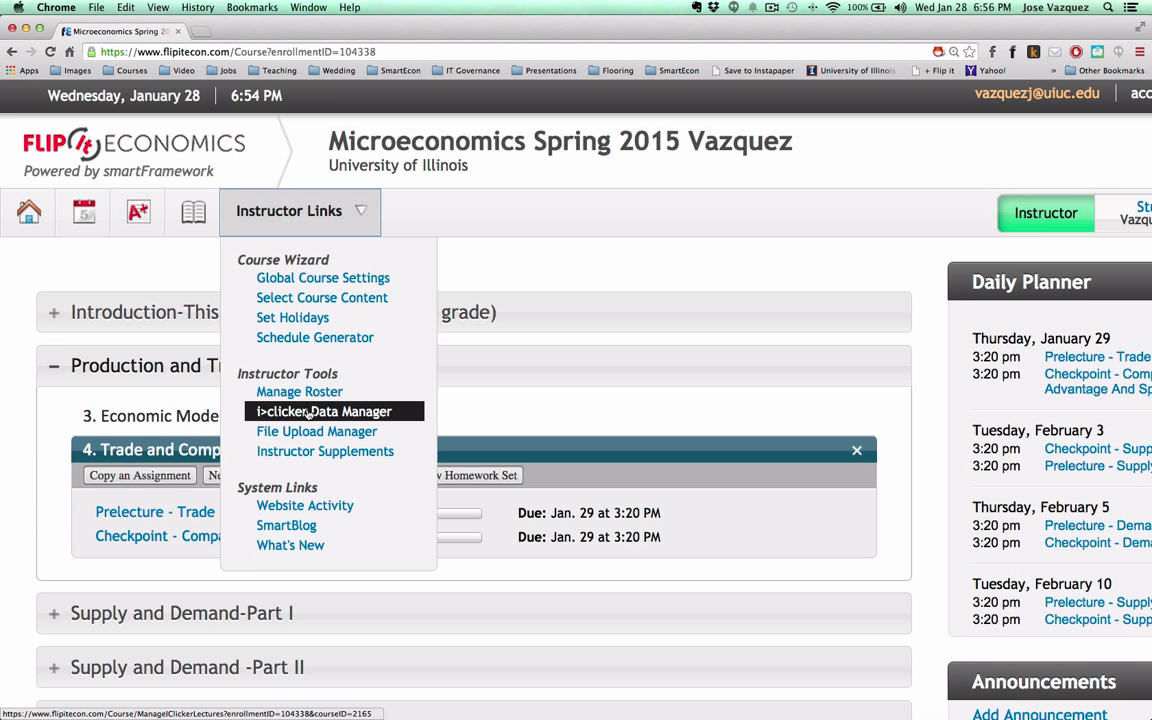
# Step: Go to the I>Clicker Data Manager upload page from the Instructor Links menu
pyautogui.click(324, 412)
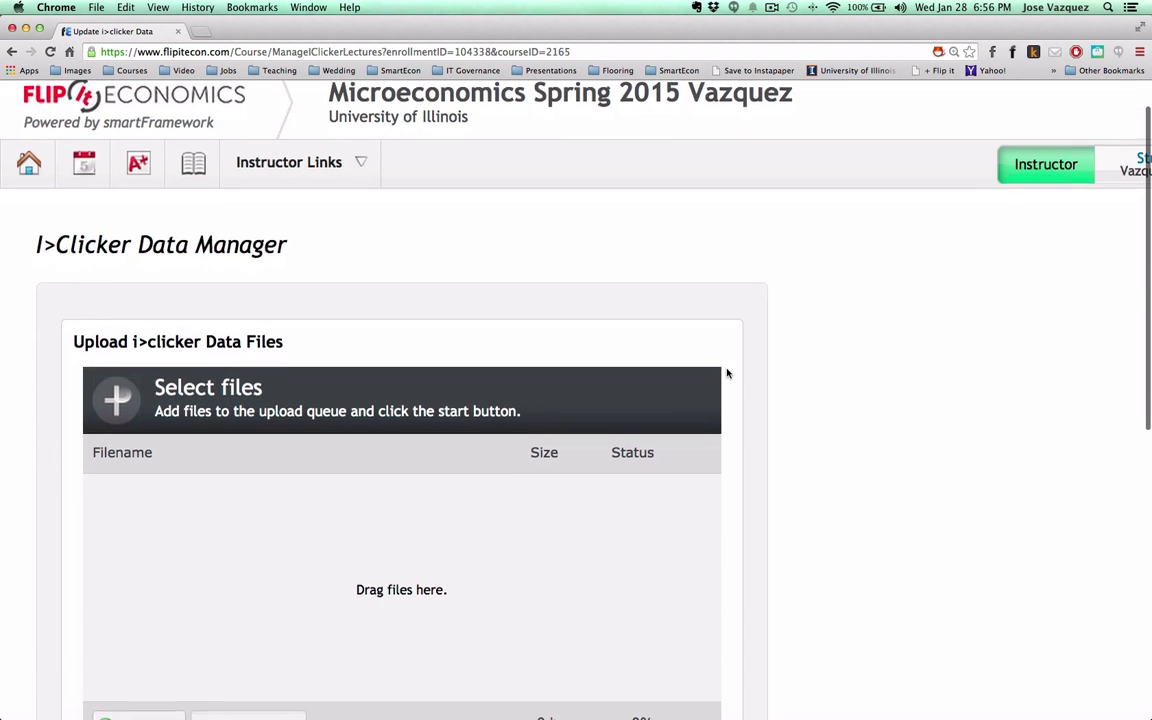
pyautogui.scroll(-3)
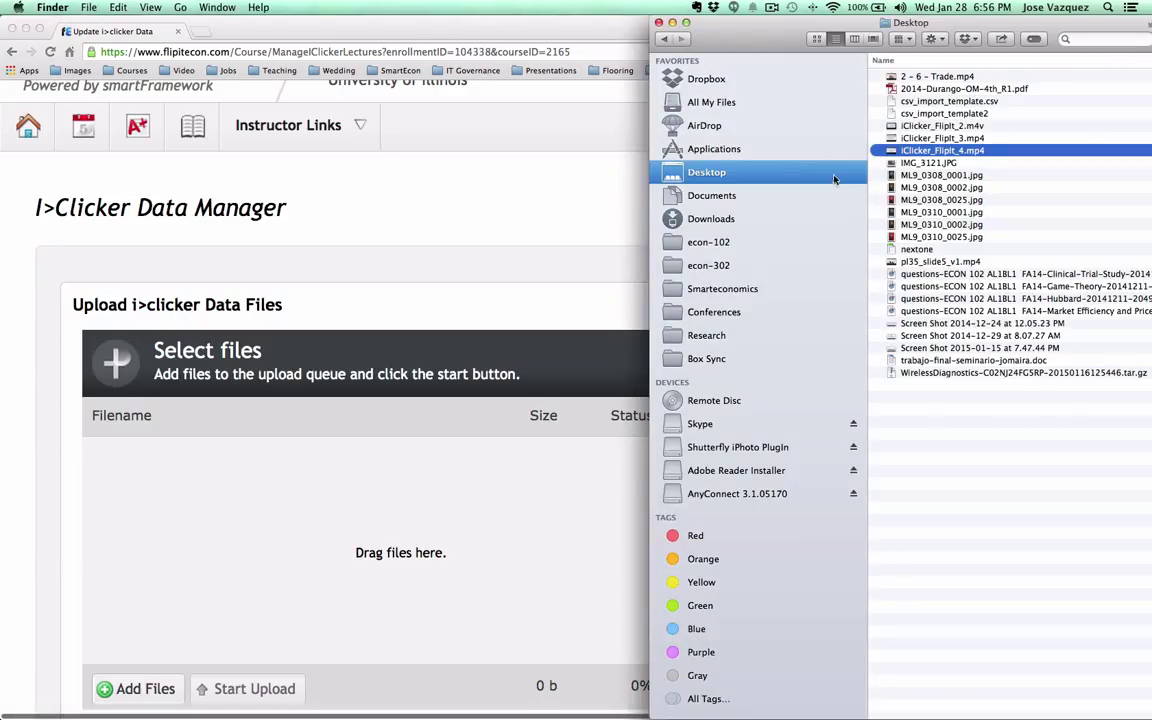
pyautogui.moveTo(708, 80)
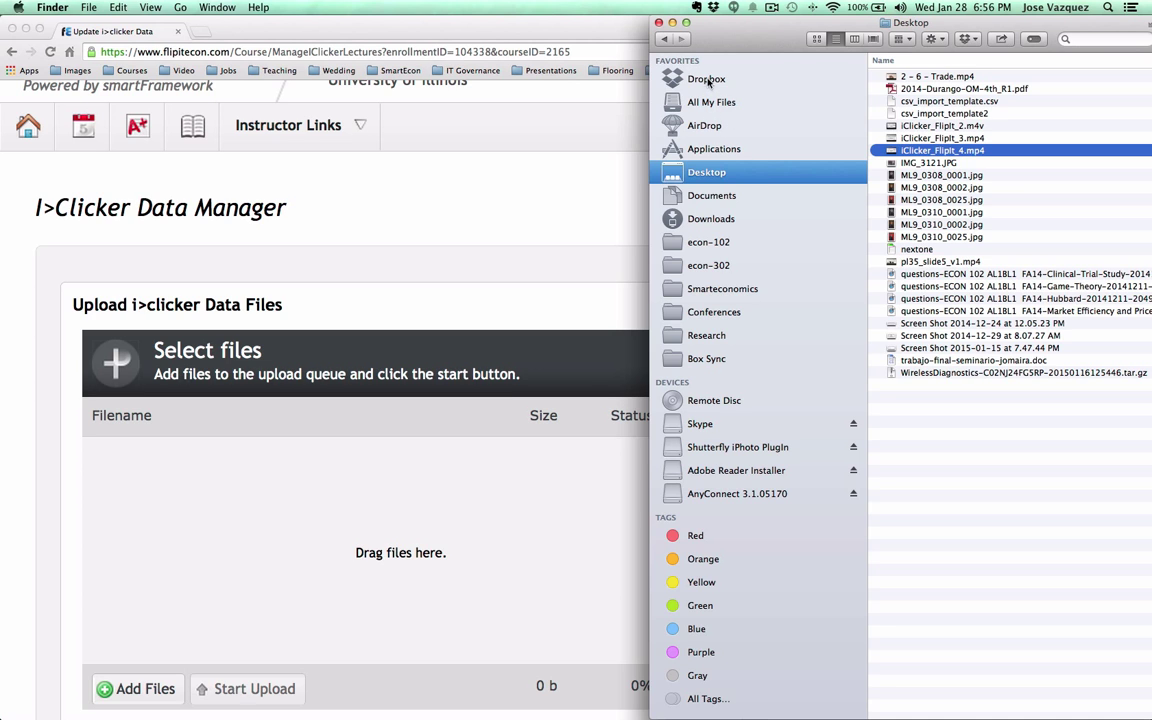
pyautogui.click(706, 80)
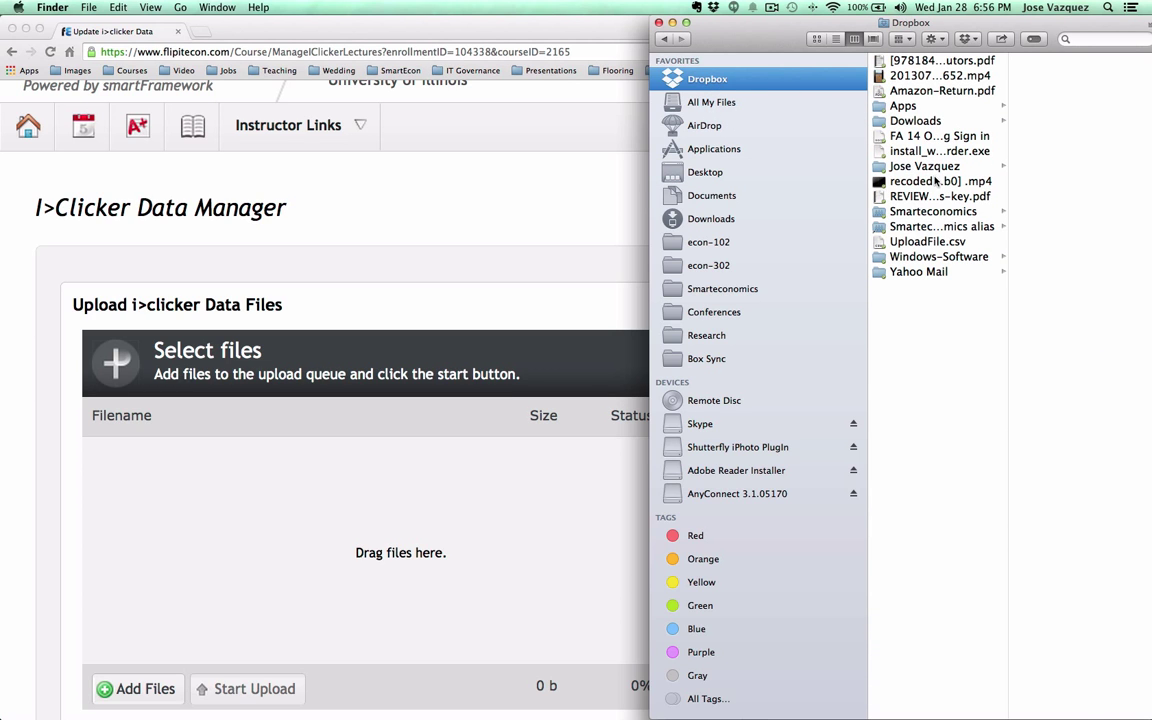
pyautogui.click(924, 166)
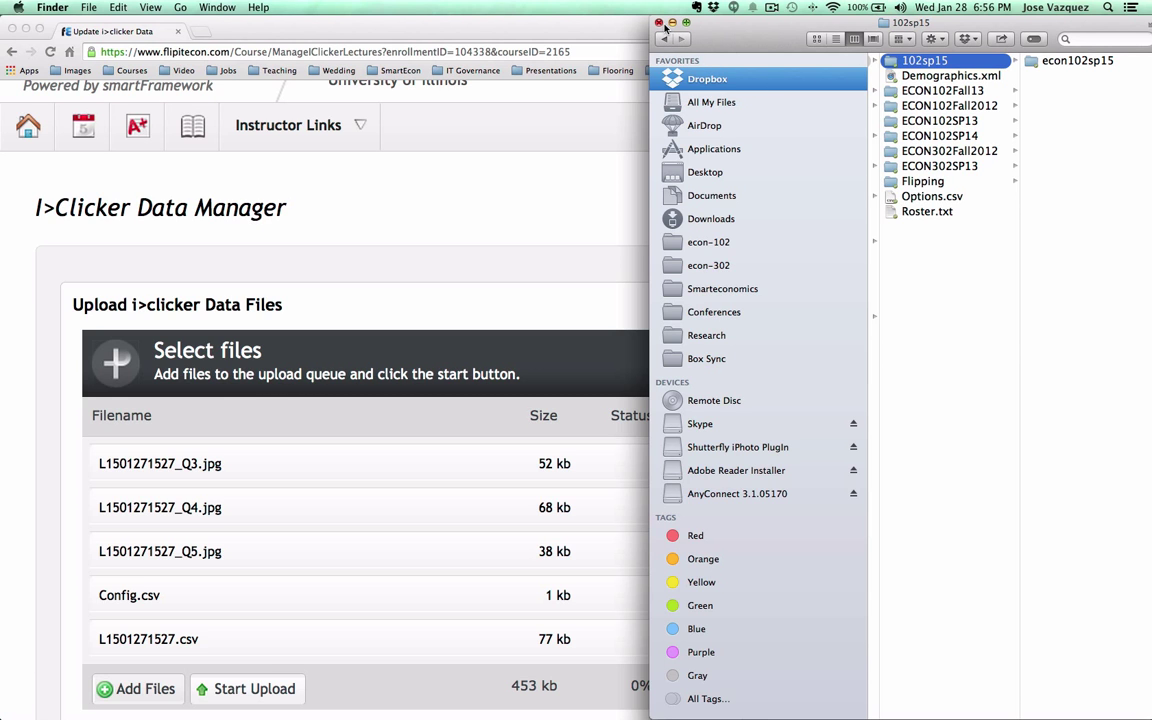
pyautogui.click(660, 22)
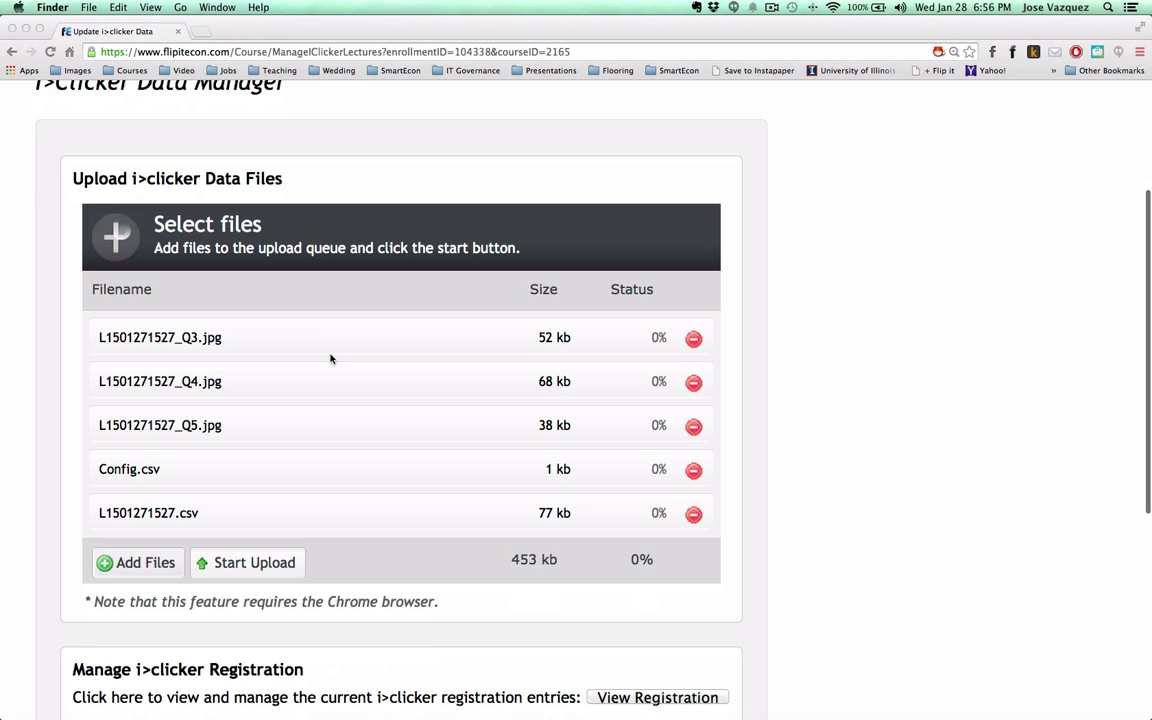
pyautogui.scroll(-3)
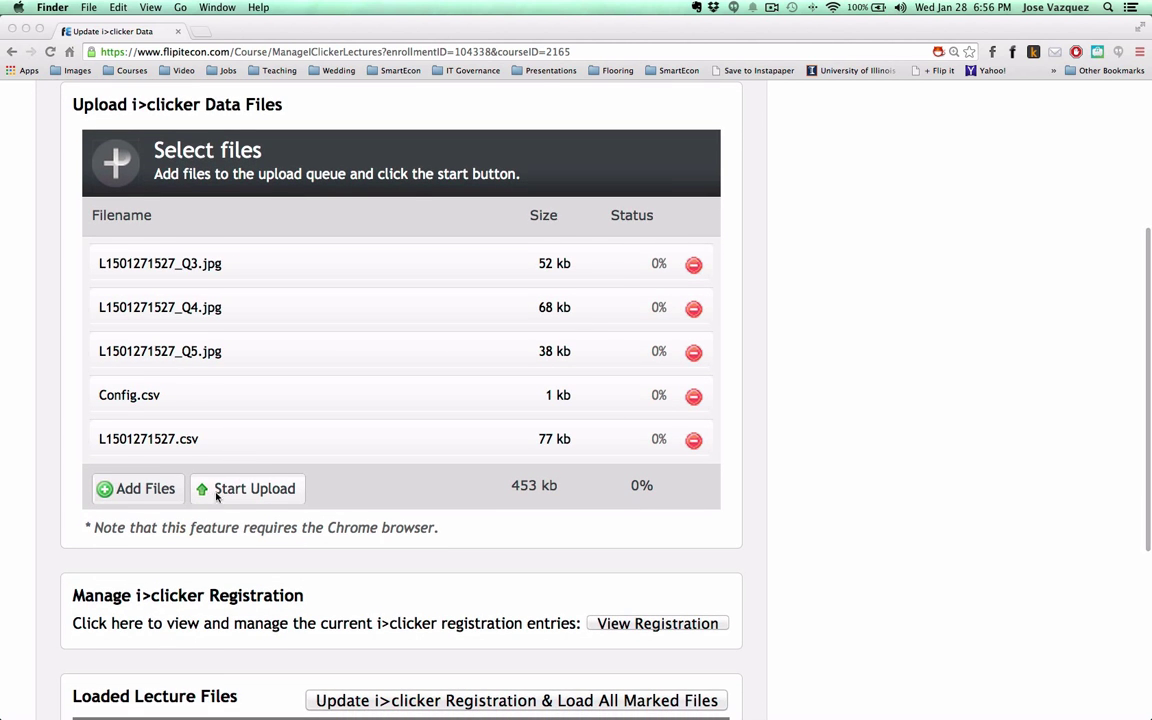
pyautogui.click(254, 488)
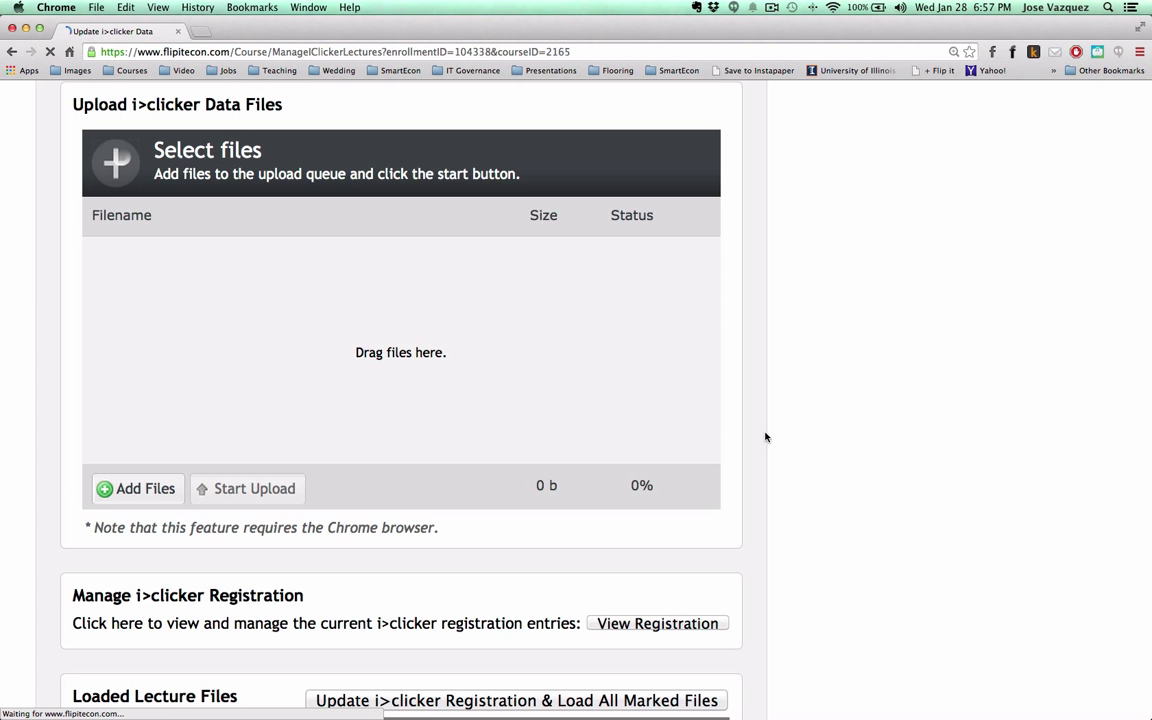
pyautogui.scroll(-3)
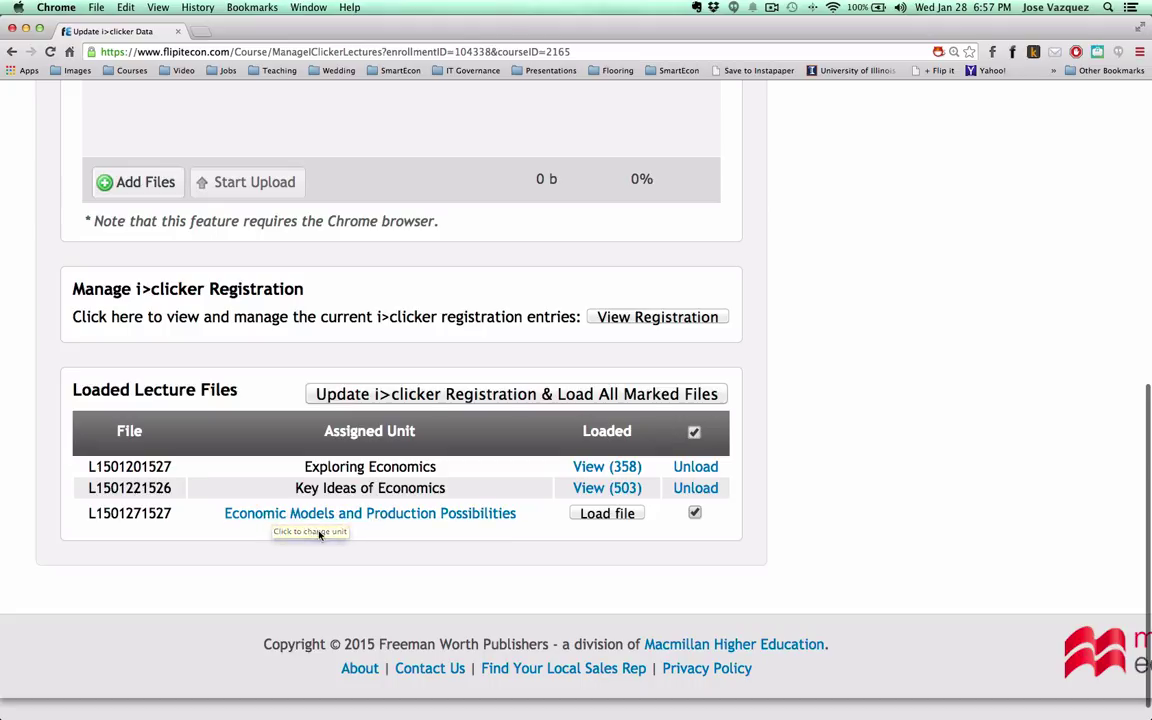
pyautogui.moveTo(324, 536)
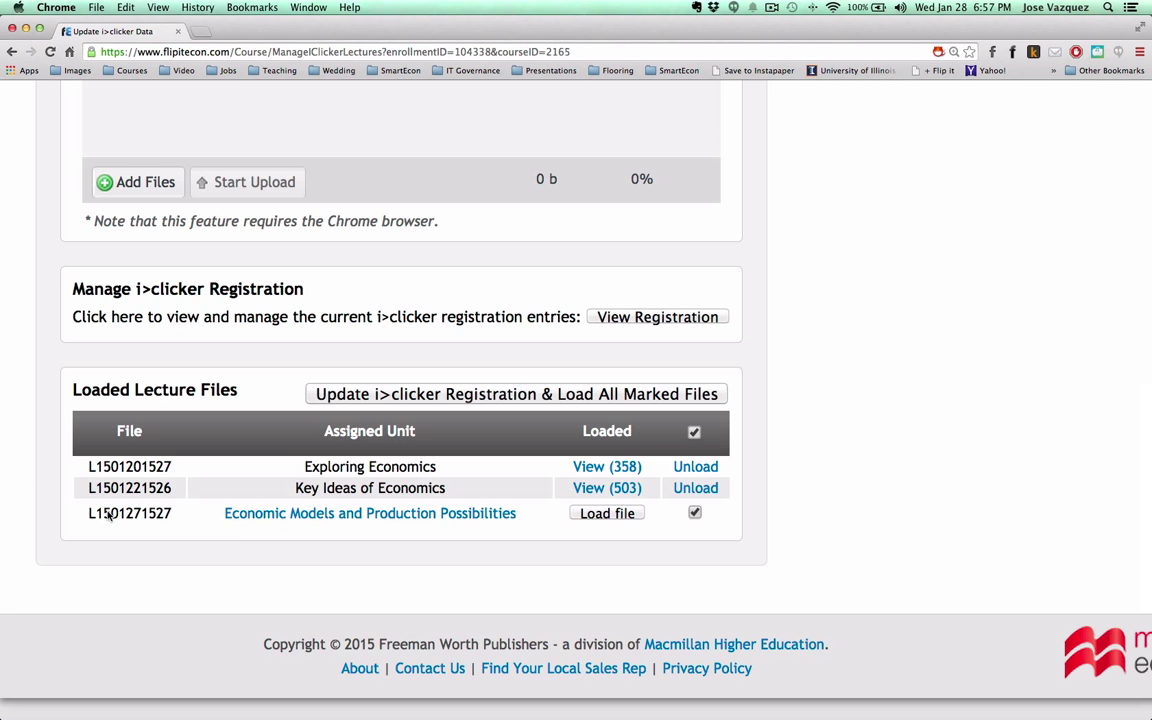
pyautogui.moveTo(192, 516)
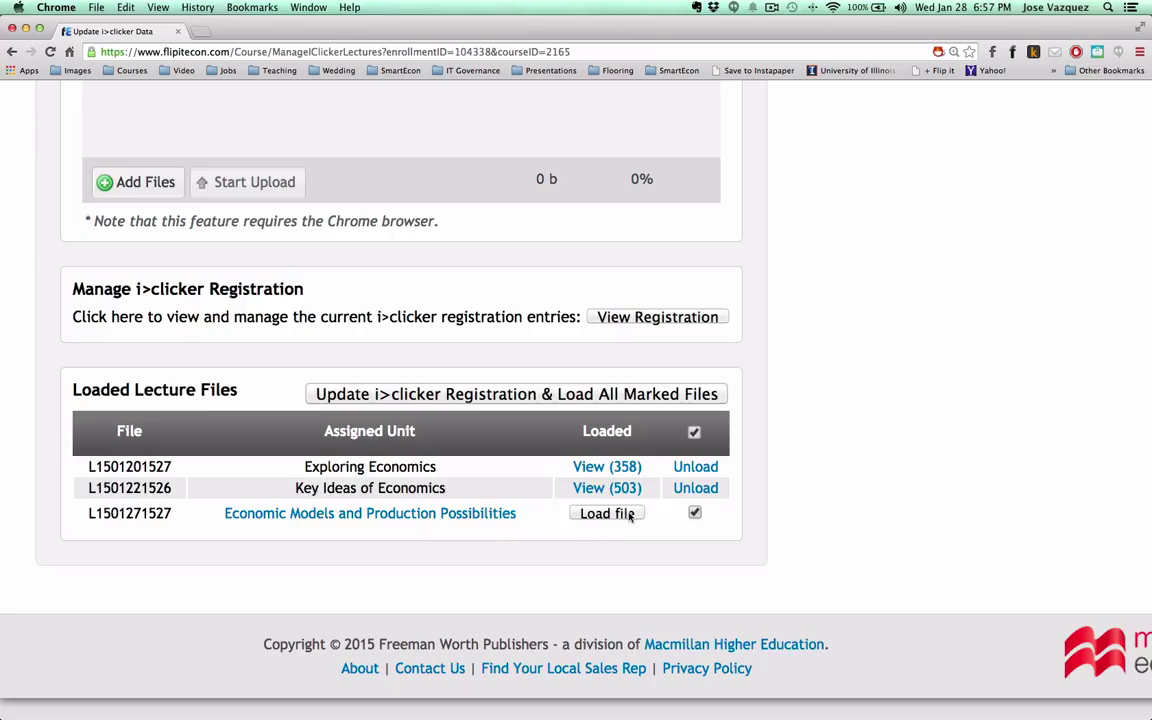
pyautogui.click(606, 512)
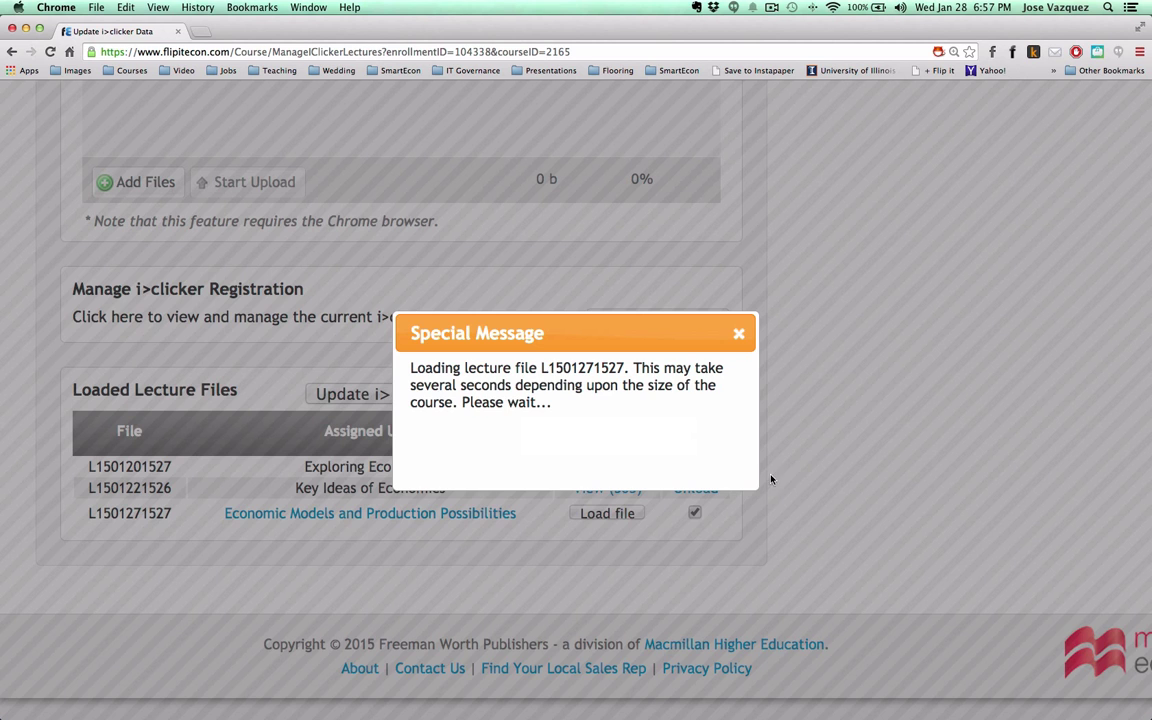
pyautogui.moveTo(796, 472)
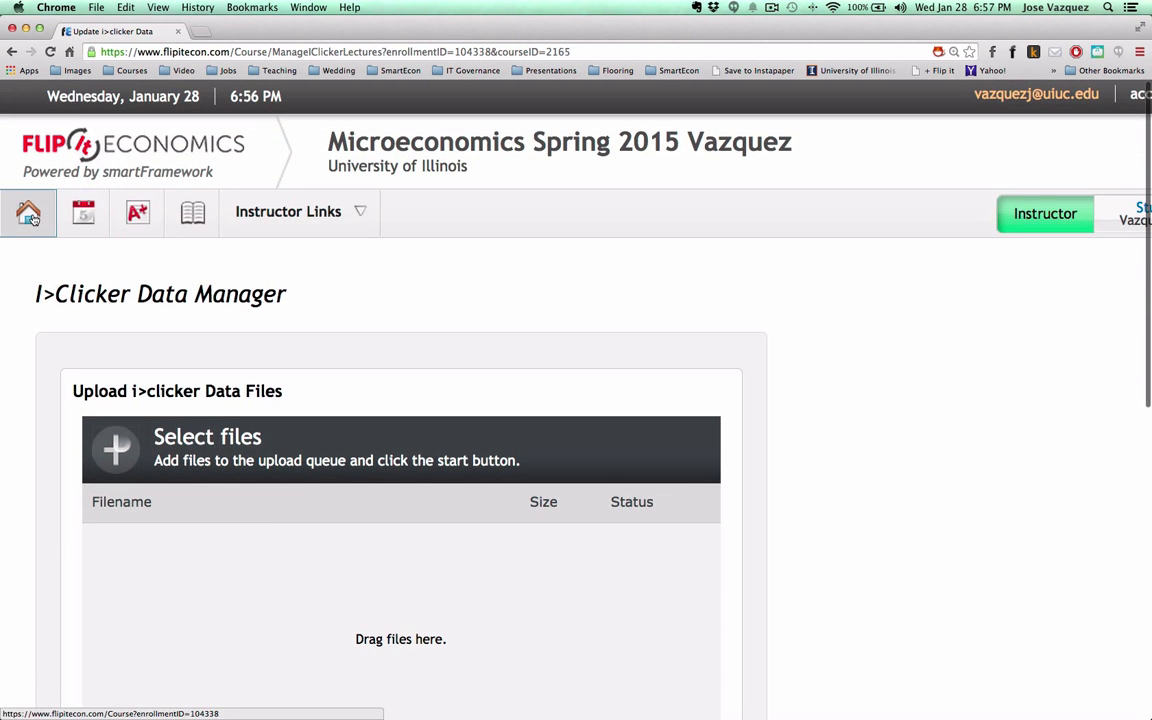
# Step: From the course home, expand unit 3 Economic Models and Production Possibilities and select its new Lecture item
pyautogui.click(28, 212)
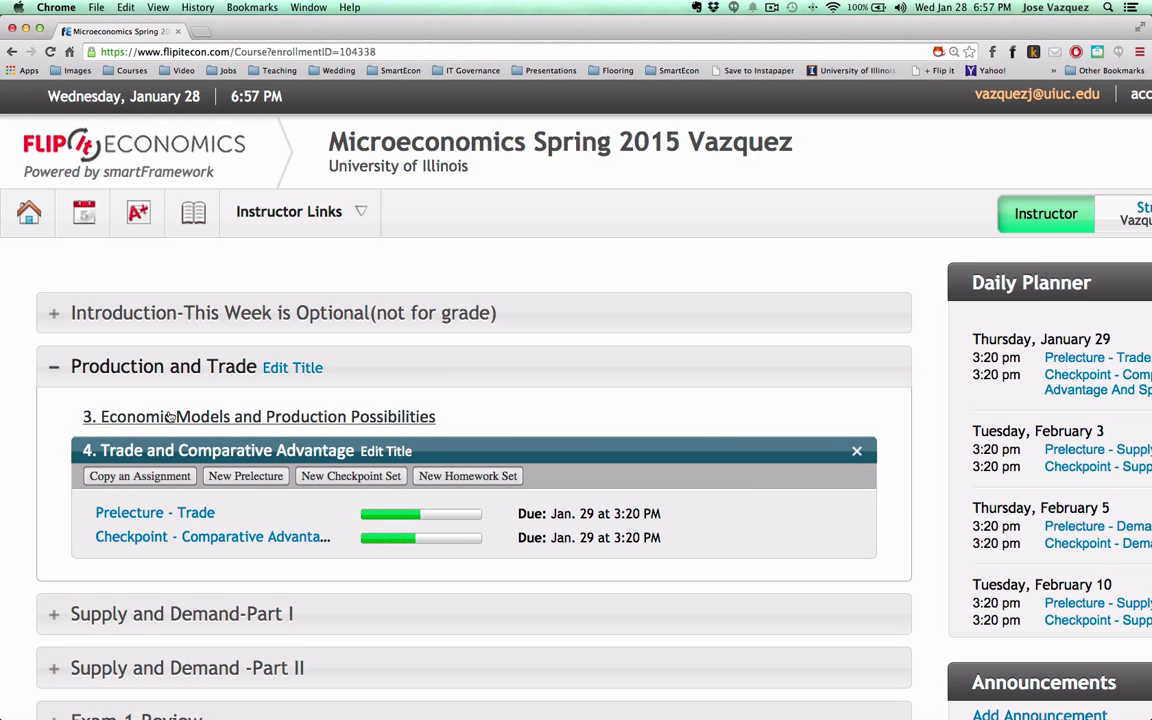
pyautogui.click(268, 416)
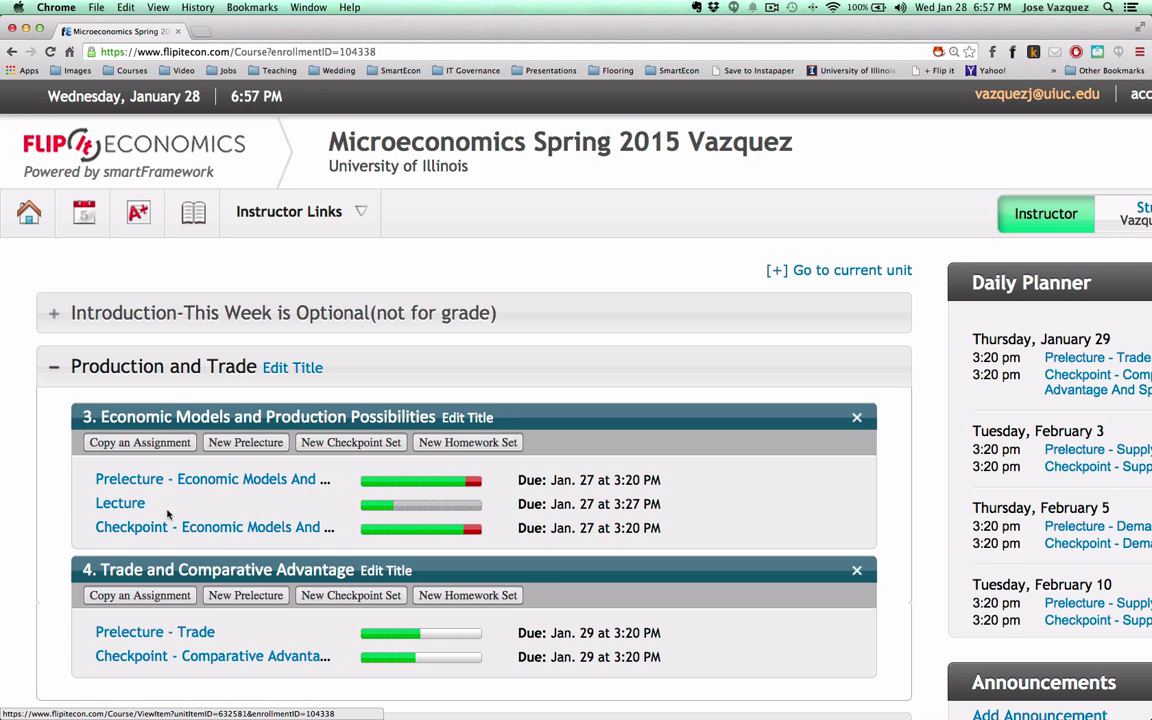
pyautogui.moveTo(168, 480)
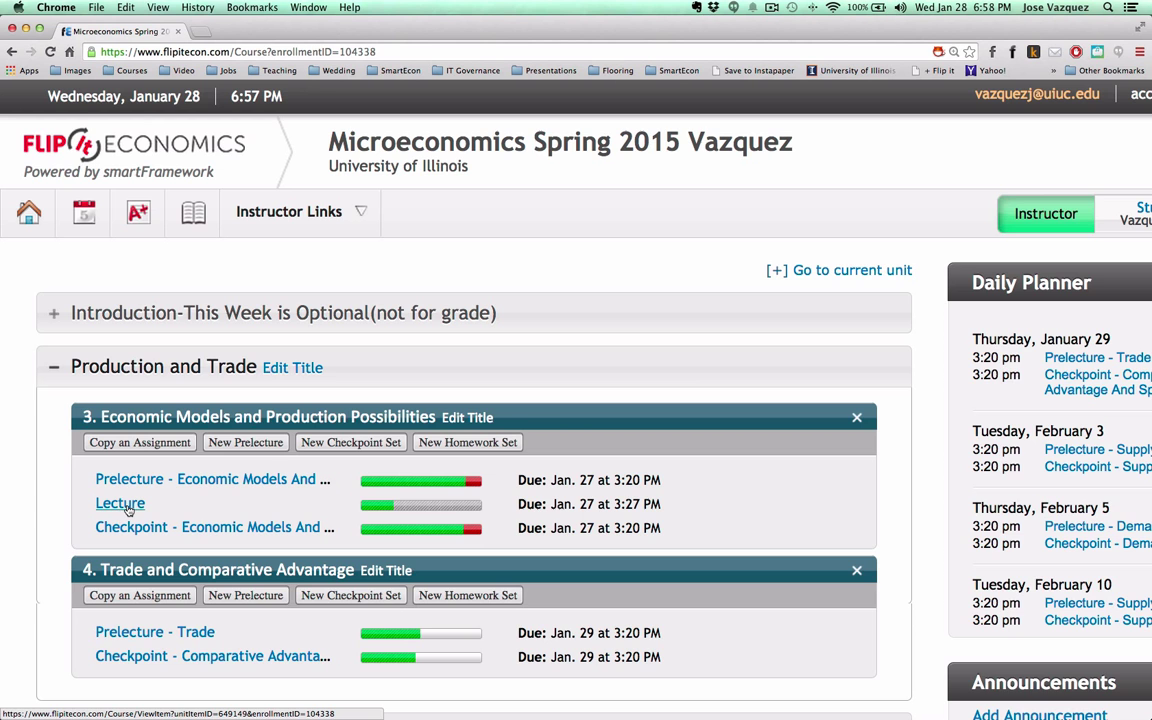
pyautogui.click(120, 504)
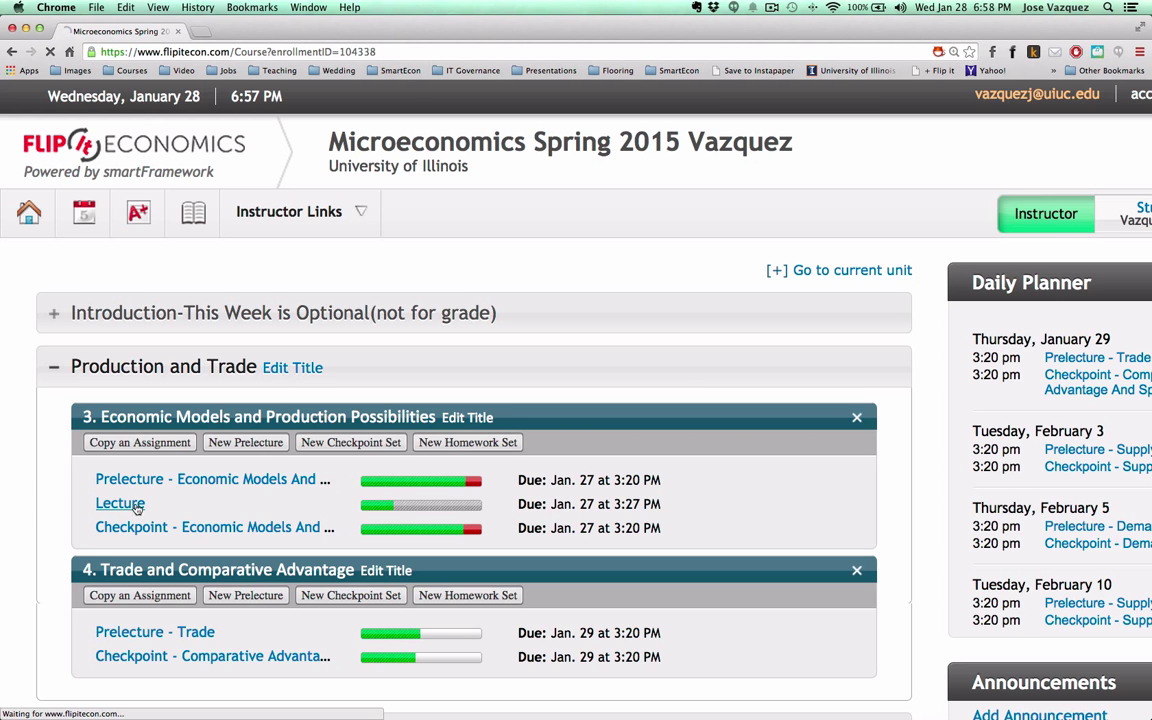
# Step: View Question 1's slide and student answer distribution chart on the Lecture page
pyautogui.click(120, 504)
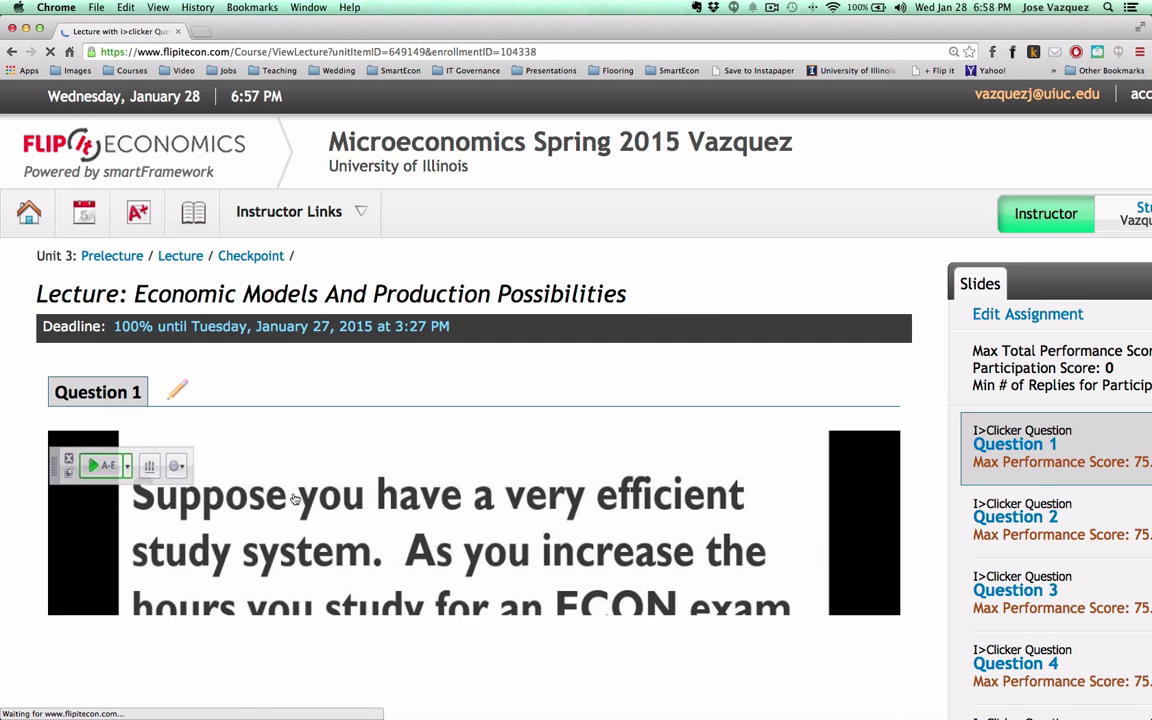
pyautogui.scroll(-3)
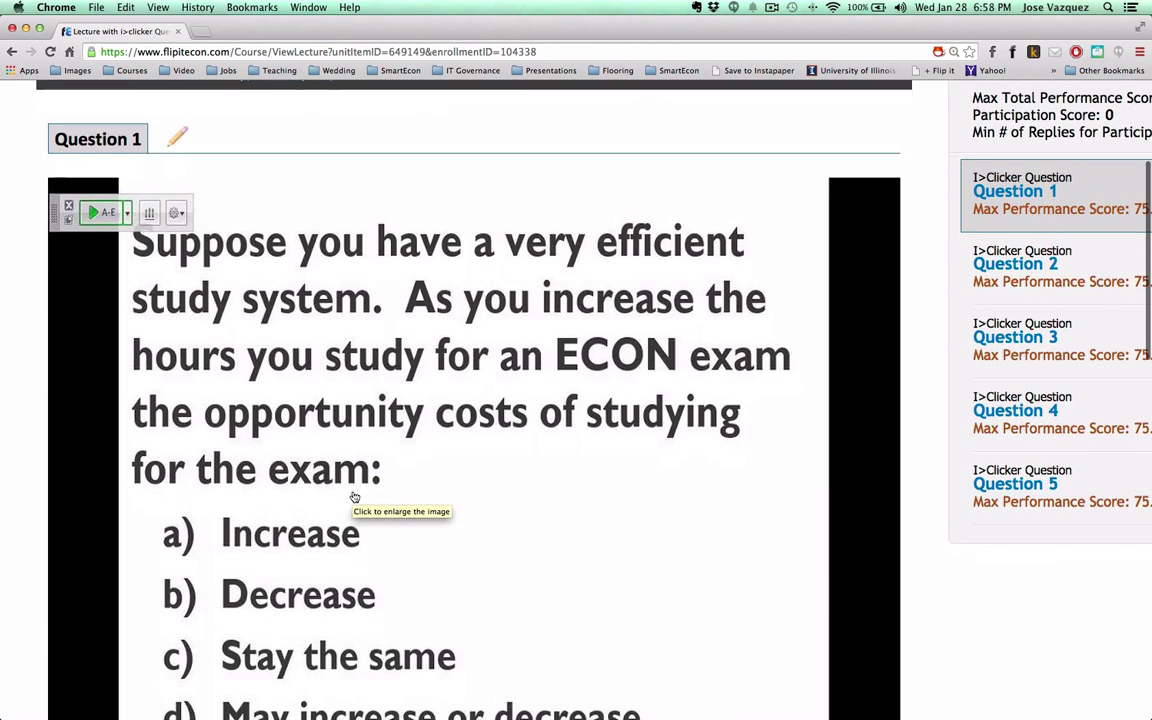
pyautogui.scroll(-3)
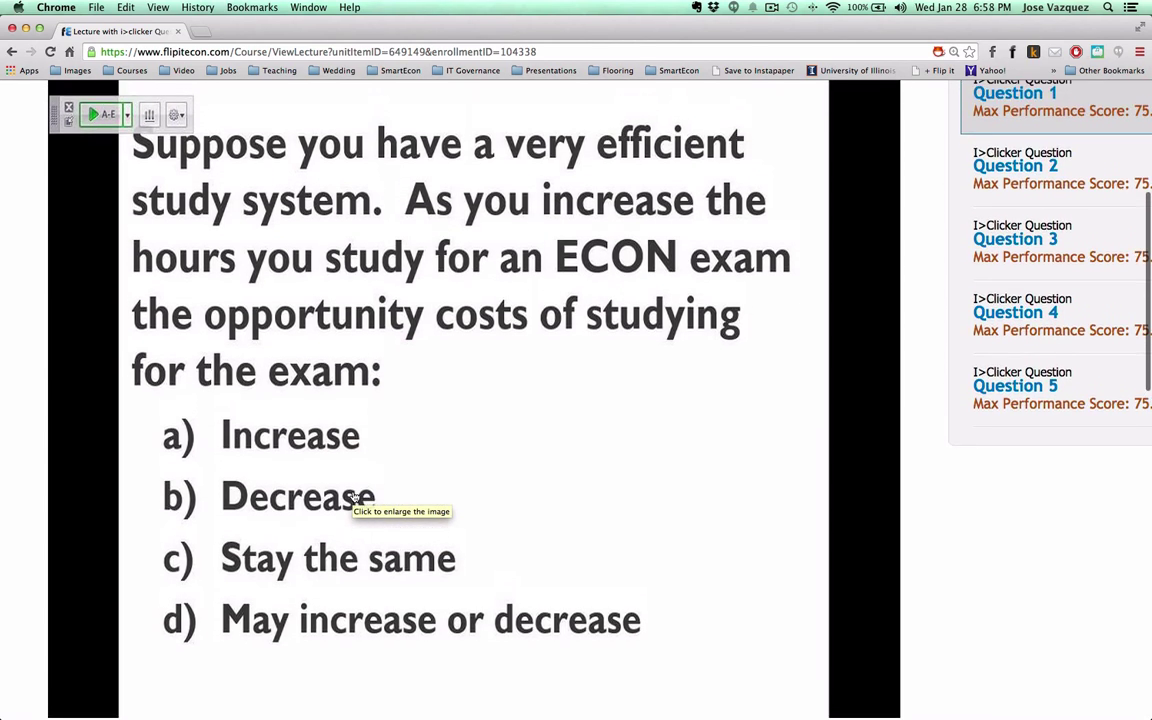
pyautogui.scroll(-3)
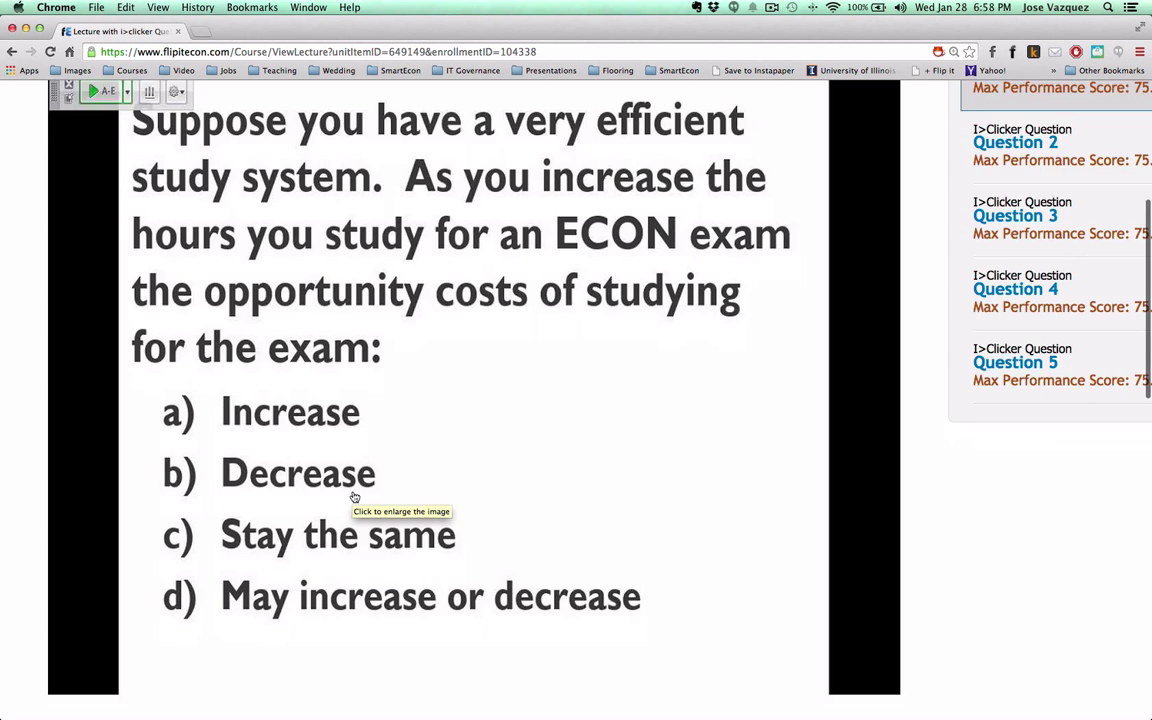
pyautogui.scroll(-3)
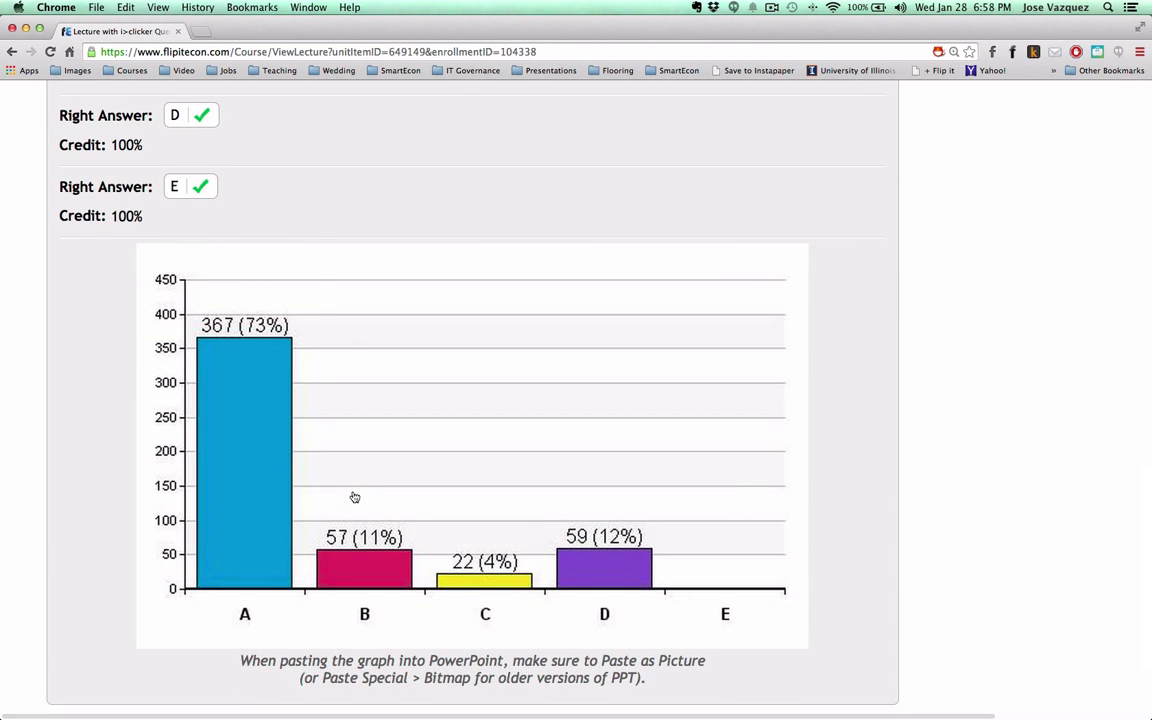
pyautogui.moveTo(256, 404)
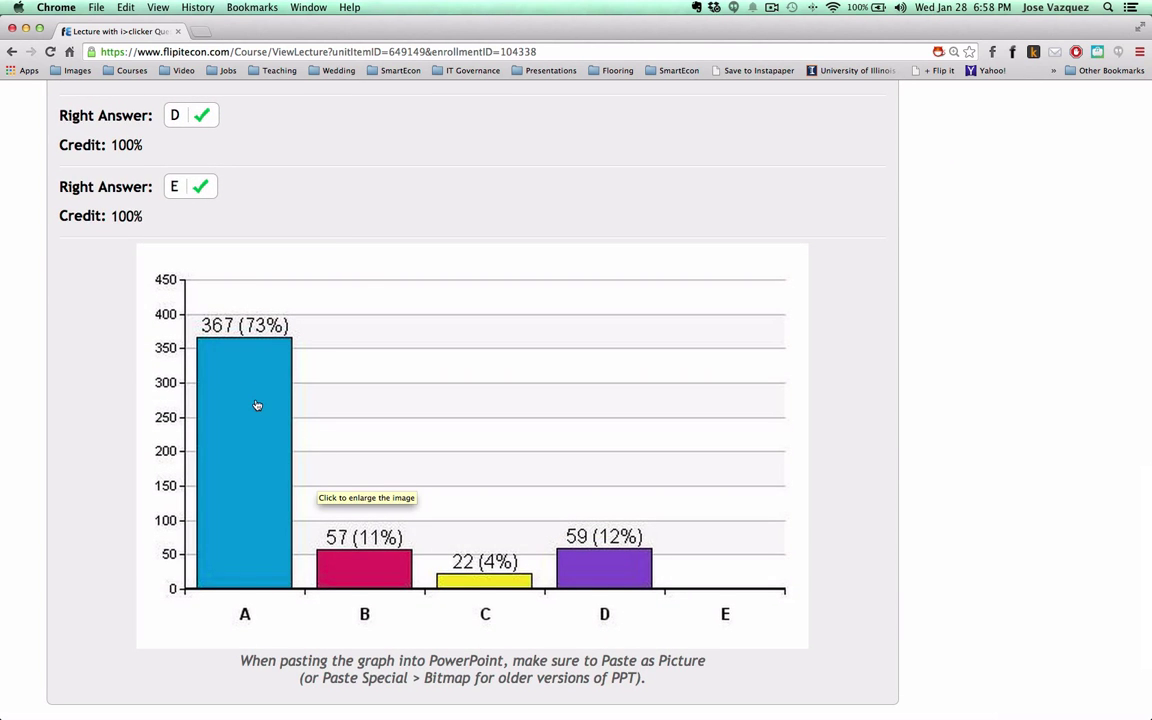
pyautogui.moveTo(380, 568)
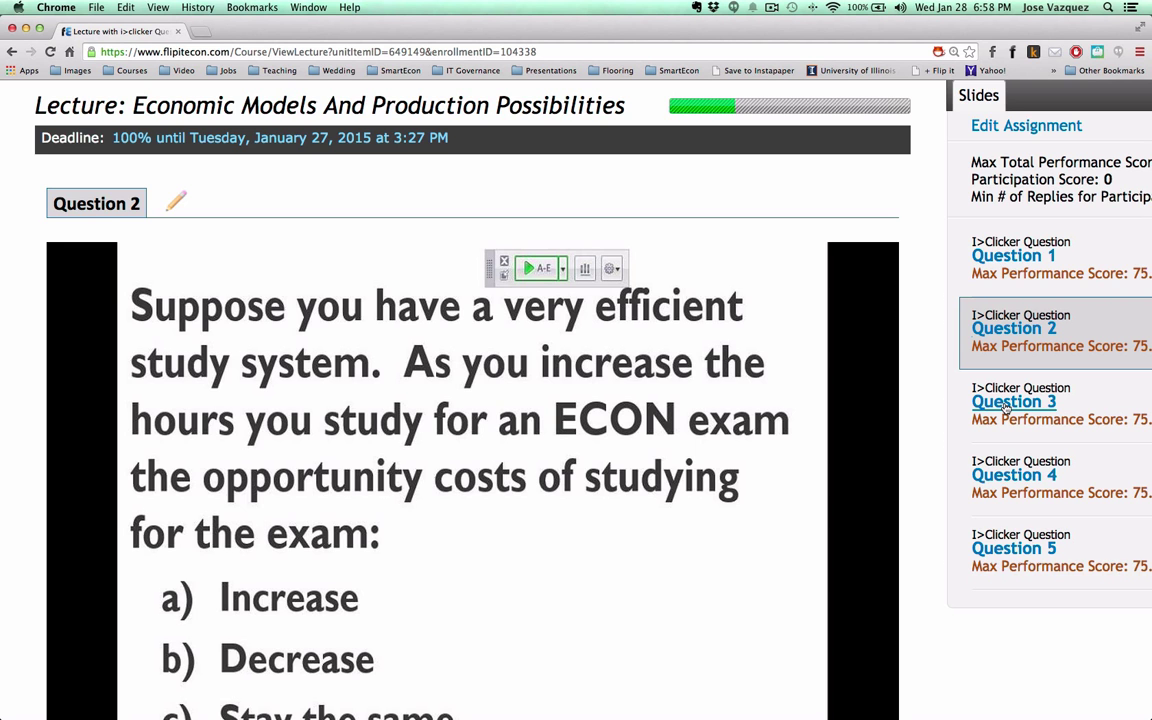
# Step: Switch to Question 3 in the Slides sidebar and view its answer distribution chart
pyautogui.click(1012, 400)
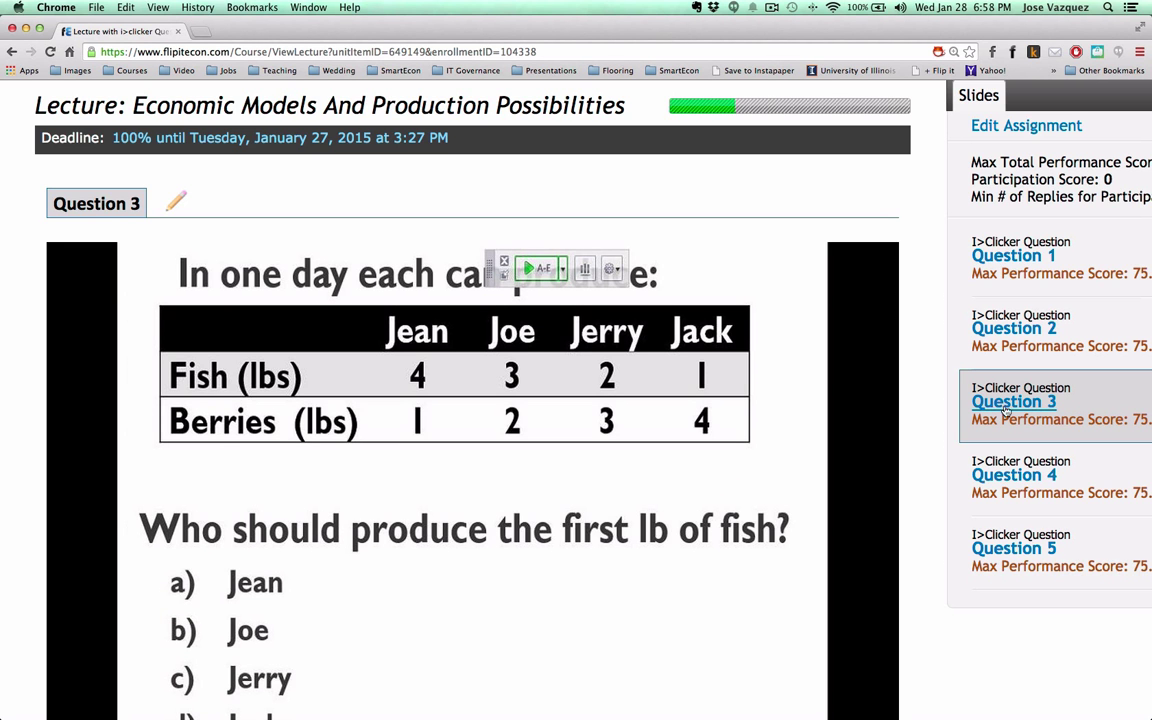
pyautogui.scroll(-3)
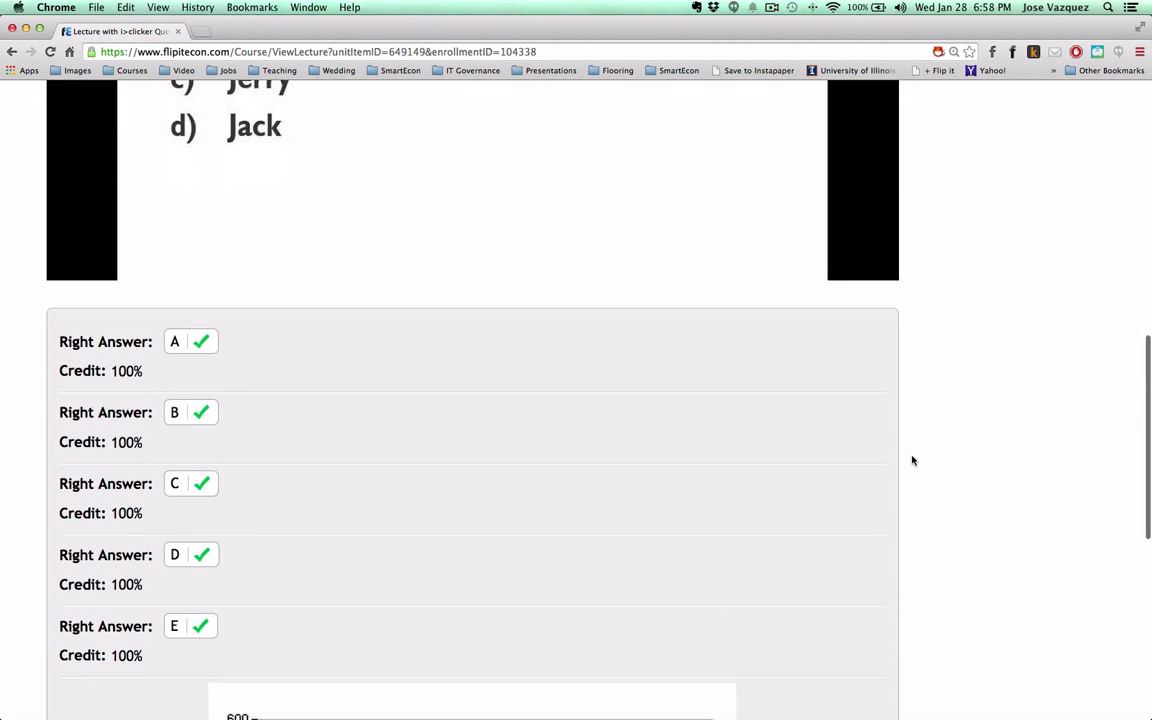
pyautogui.scroll(-3)
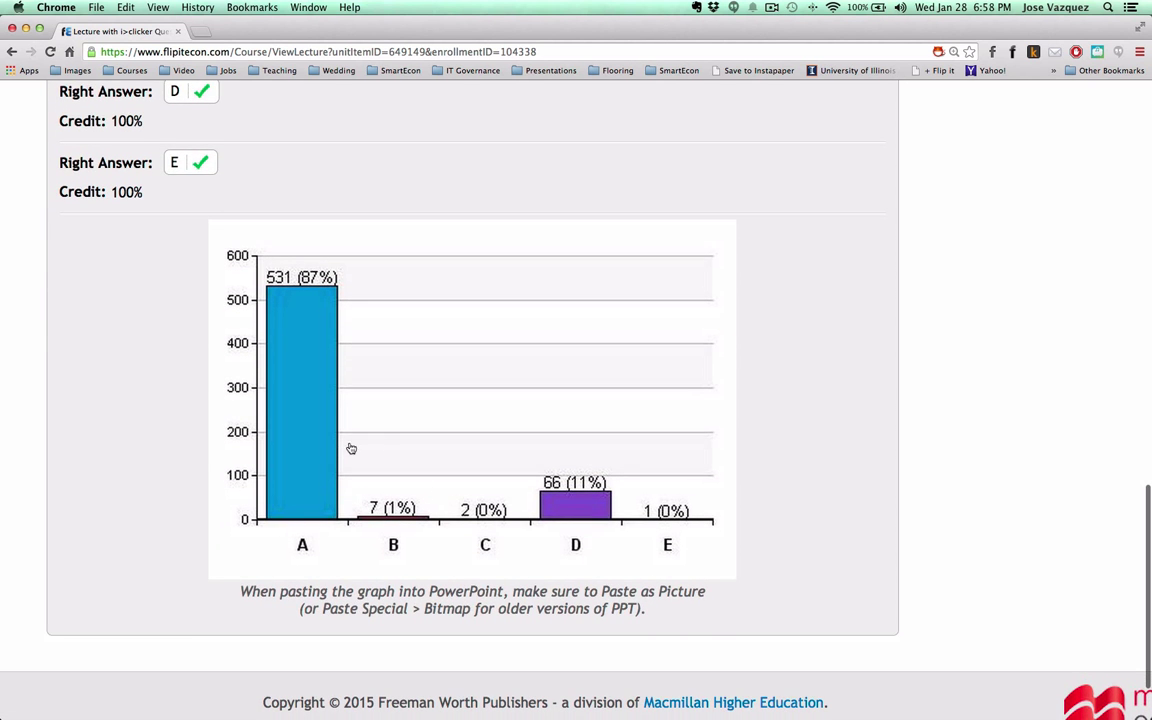